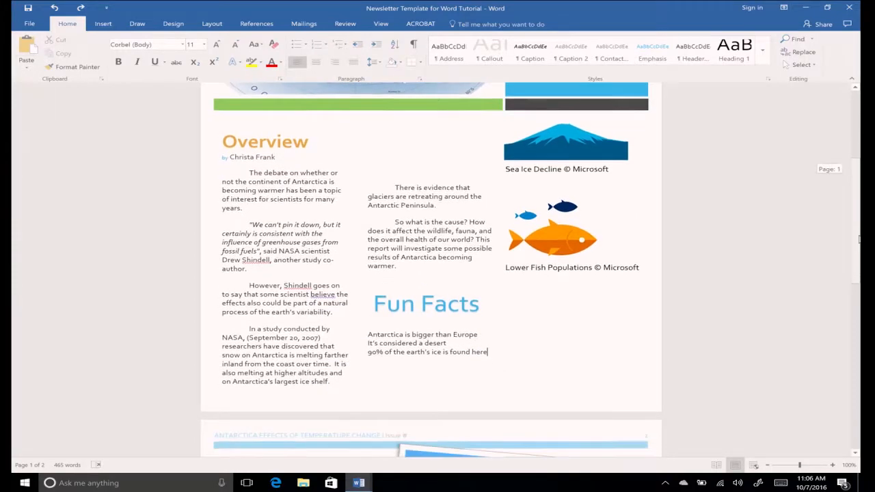
Scroll down to the empty area below page 2's green bar.
scroll(down, 3)
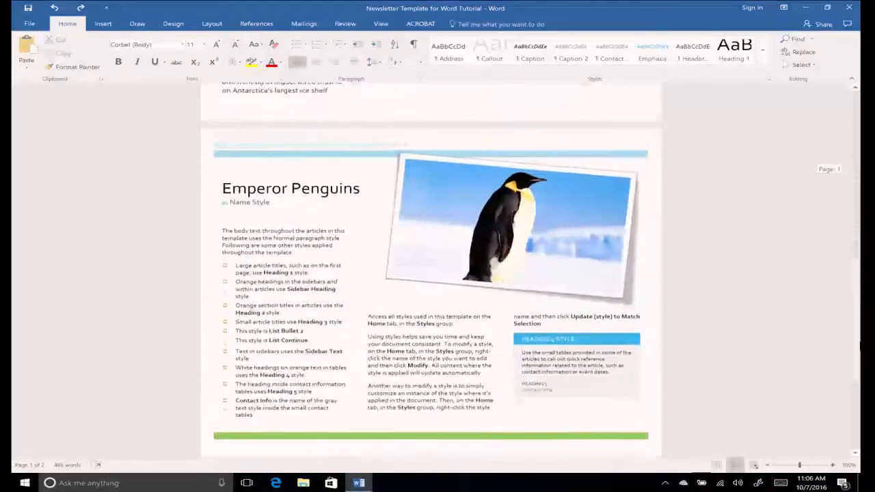
scroll(down, 3)
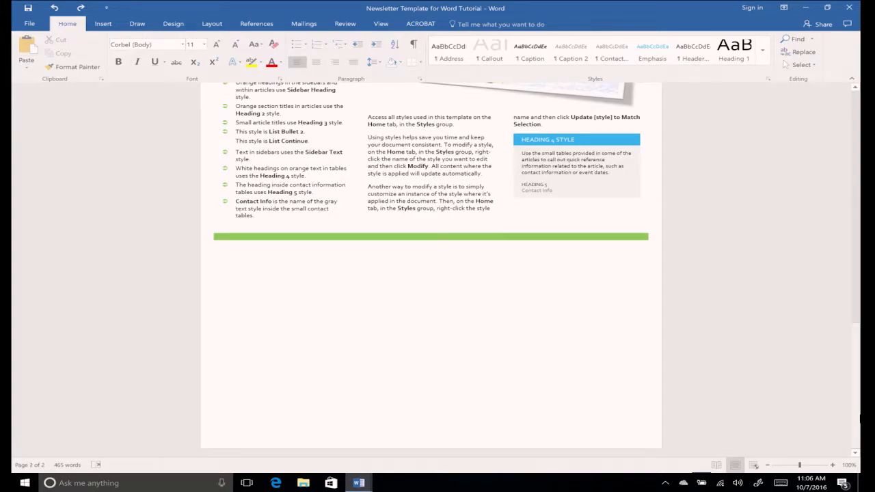
mouse_move(791, 405)
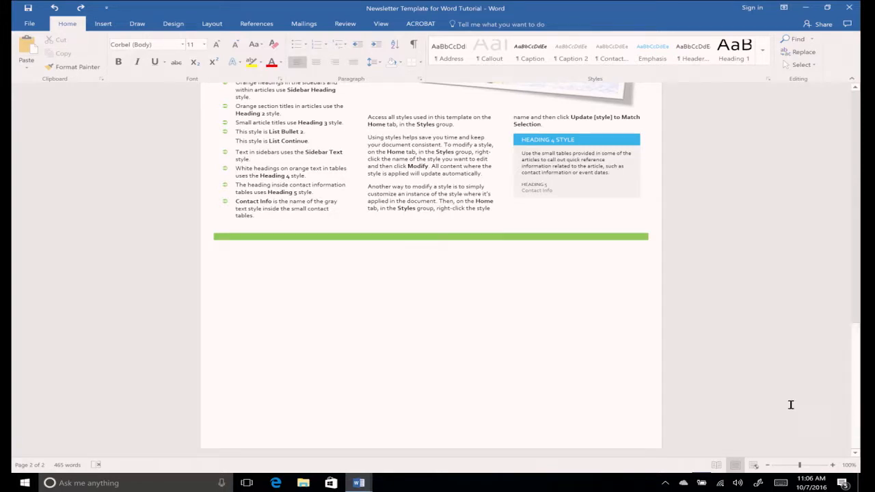
mouse_move(246, 266)
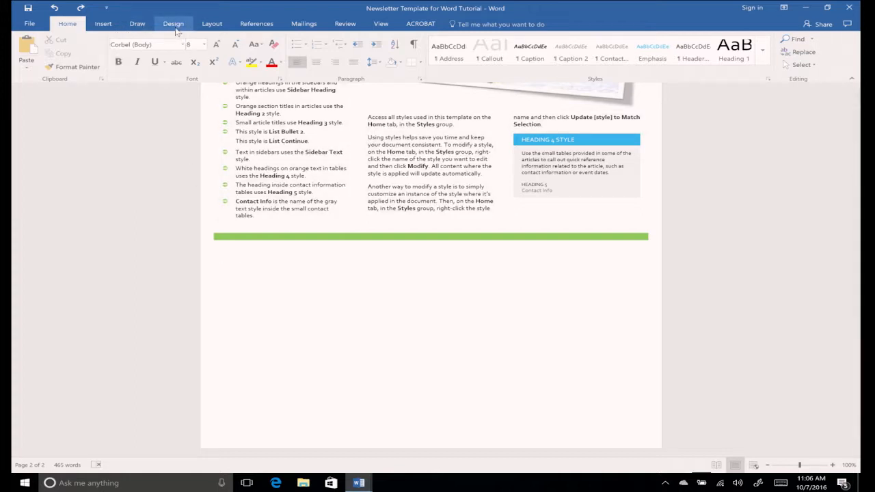
Show the page and section Breaks options under the Layout tab.
click(211, 23)
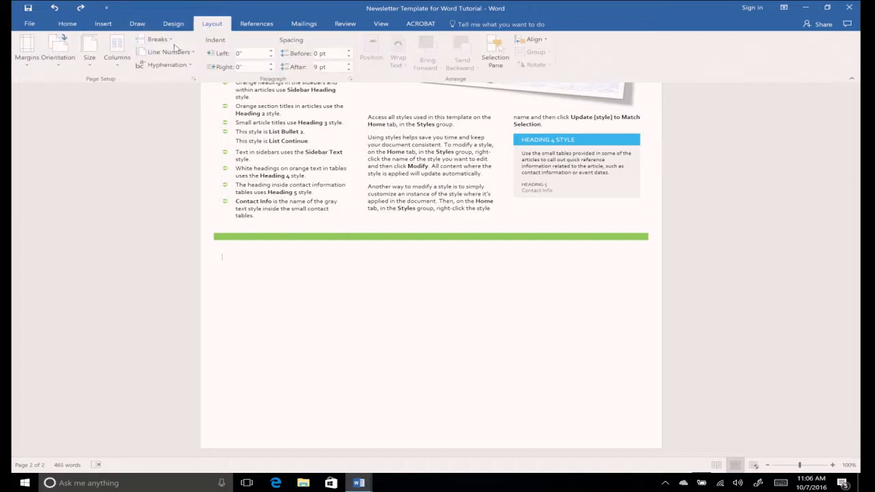
click(157, 39)
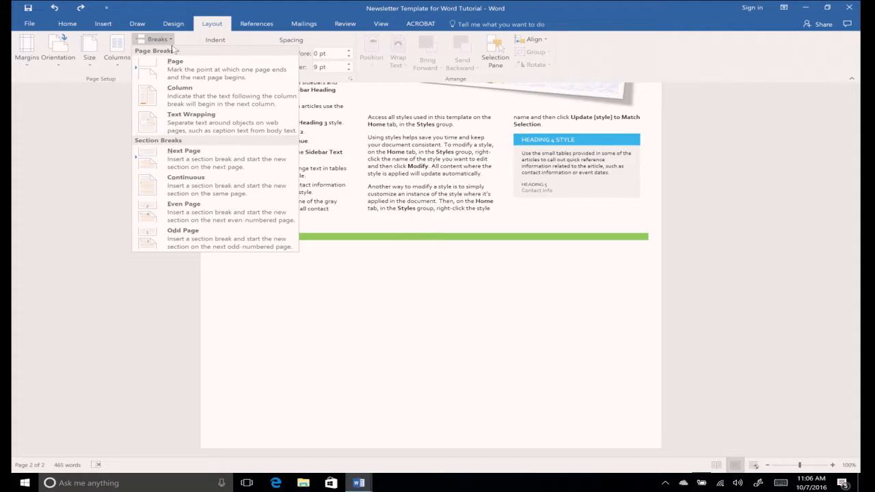
mouse_move(242, 158)
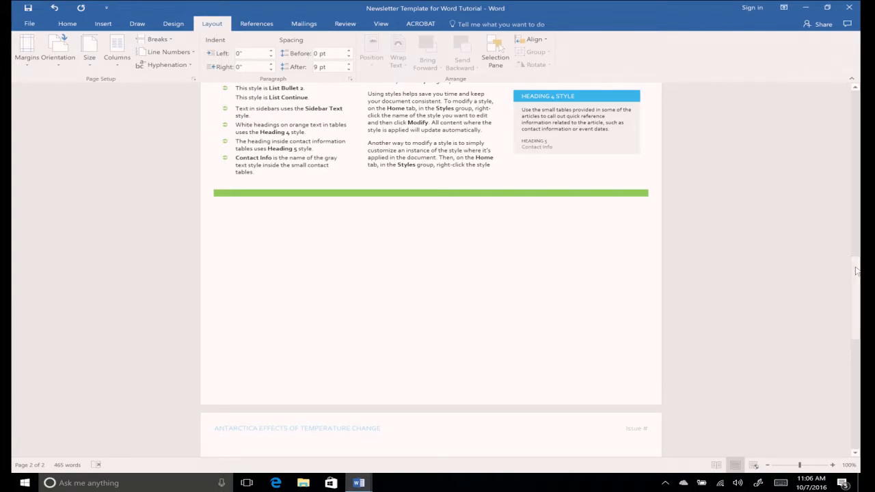
Scroll down to the new blank page 3 with the Antarctica header.
scroll(down, 3)
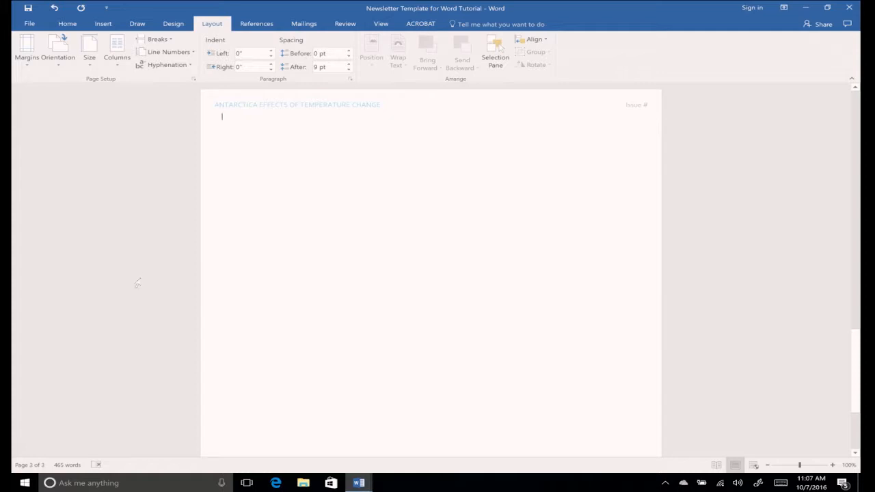
mouse_move(122, 90)
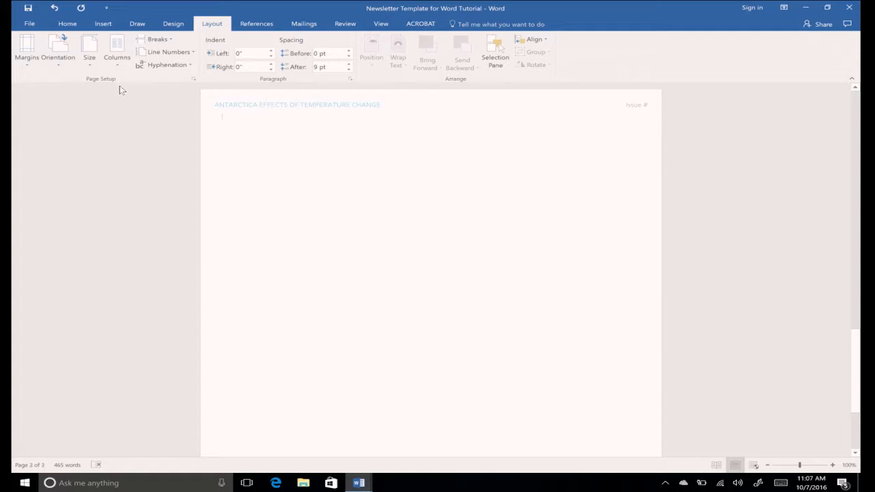
Lay out page 3 in two columns and paste Lorem ipsum placeholder text.
click(116, 51)
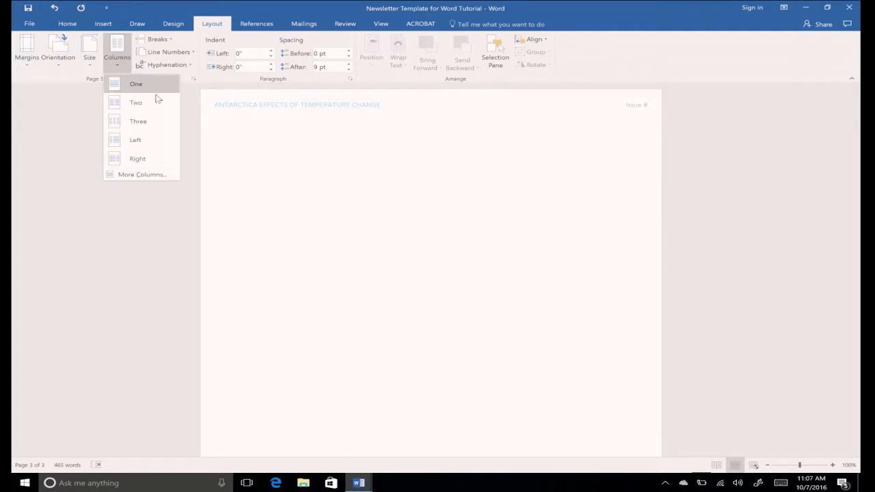
click(135, 84)
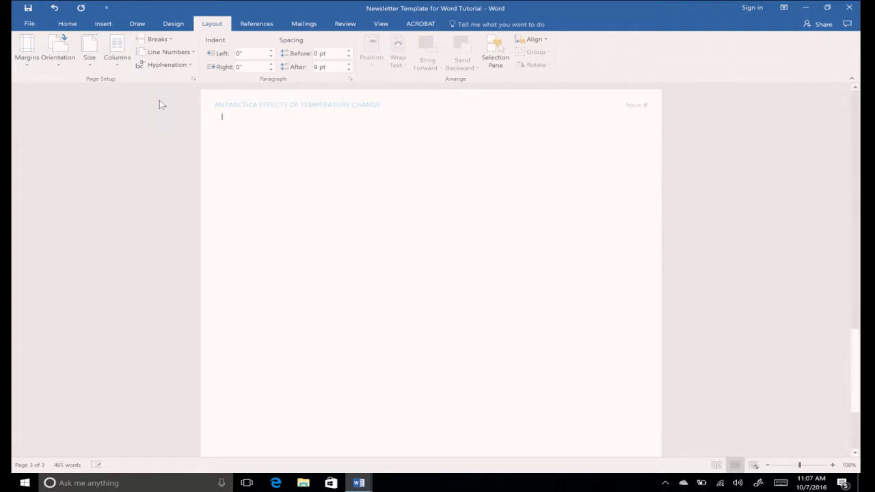
key(ctrl+v)
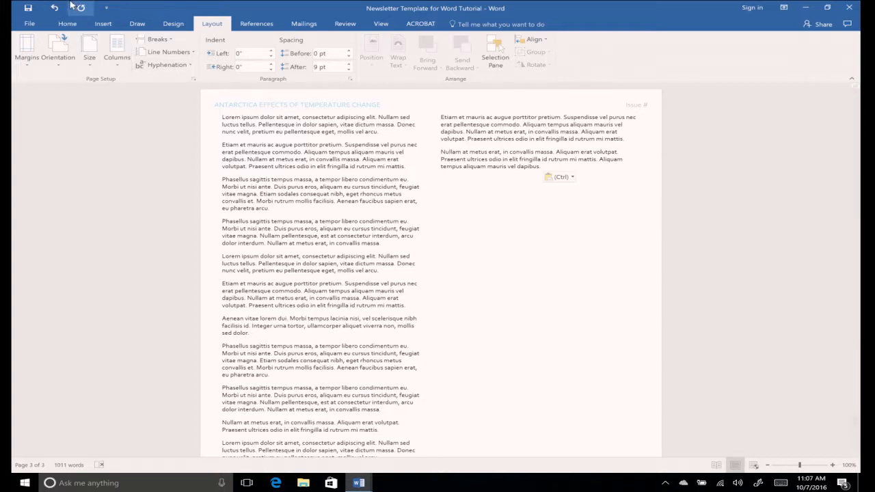
Undo the pasted text on page 3 and show the portrait/landscape orientation choices.
click(54, 8)
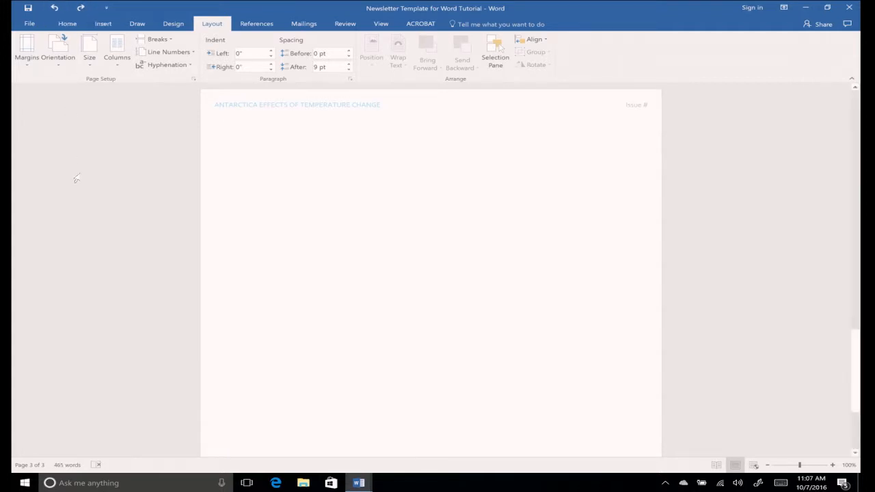
click(221, 116)
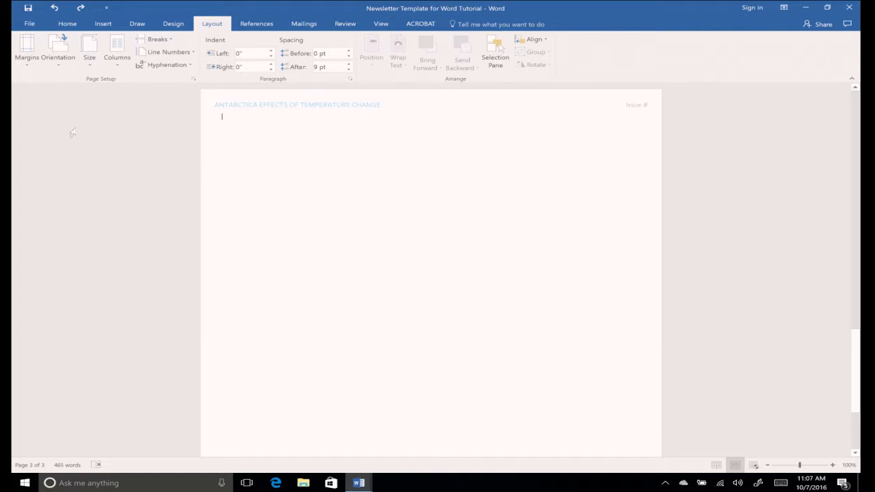
click(57, 51)
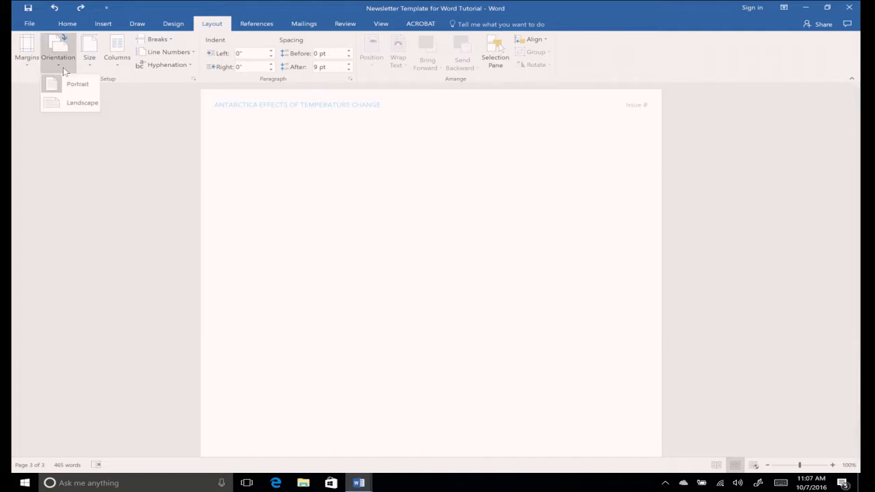